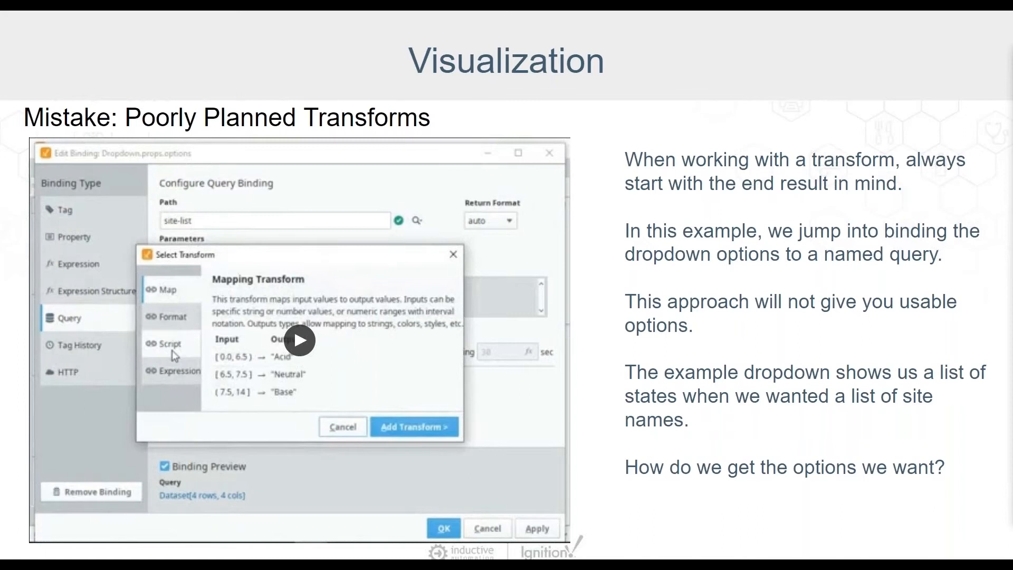
mouse_move(719, 302)
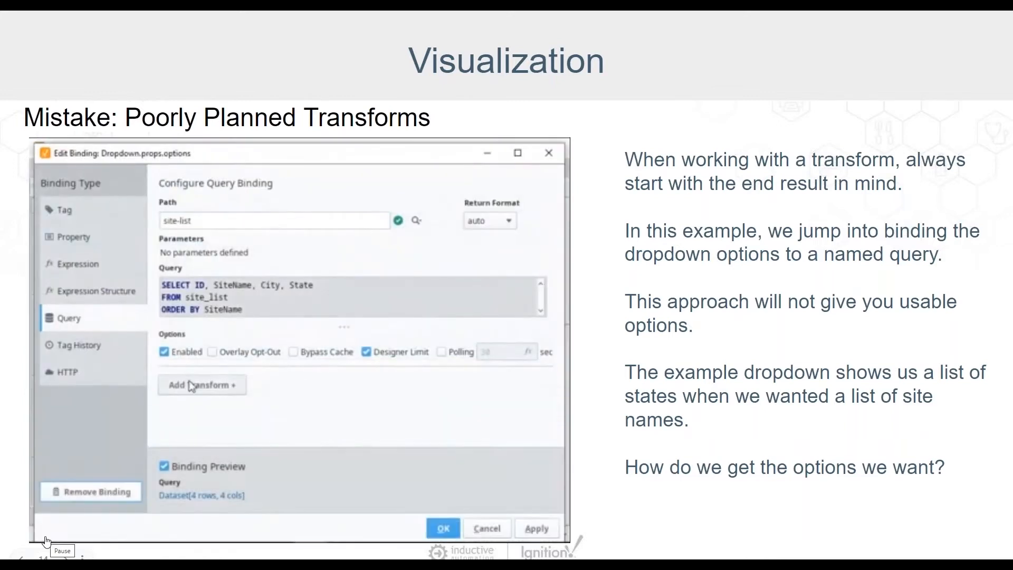
Step: Keep the transforms clip playing until a script transform is picked for the dropdown options
left_click(201, 385)
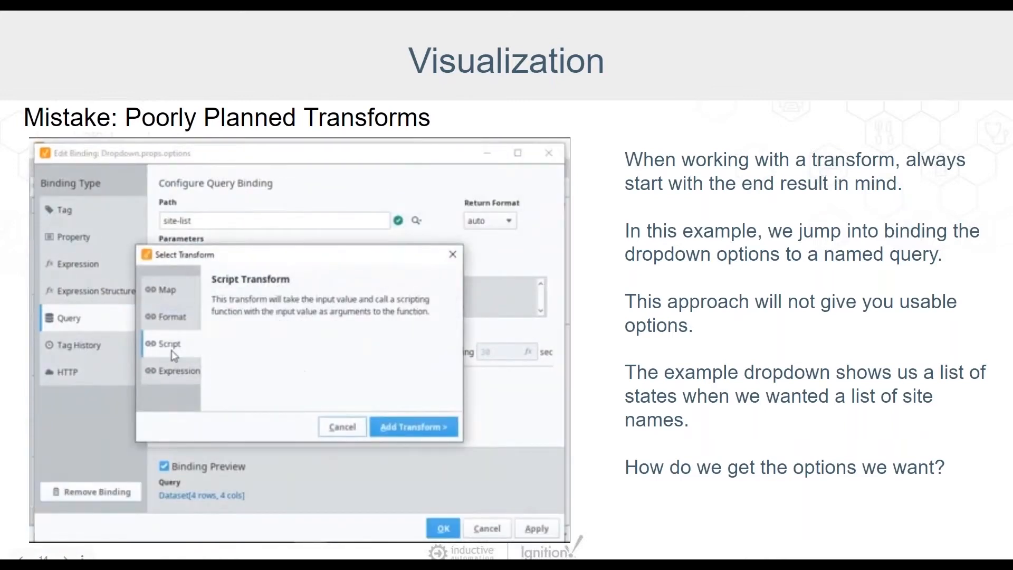
left_click(414, 426)
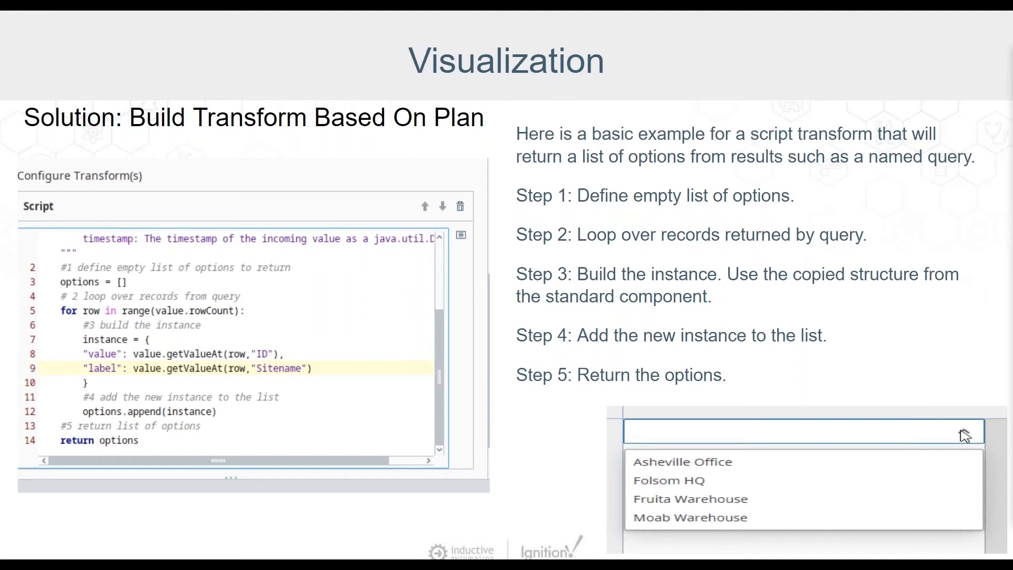
Step: Advance to the 'Mistake: Missing Property Changes in Transforms' slide
key("Right")
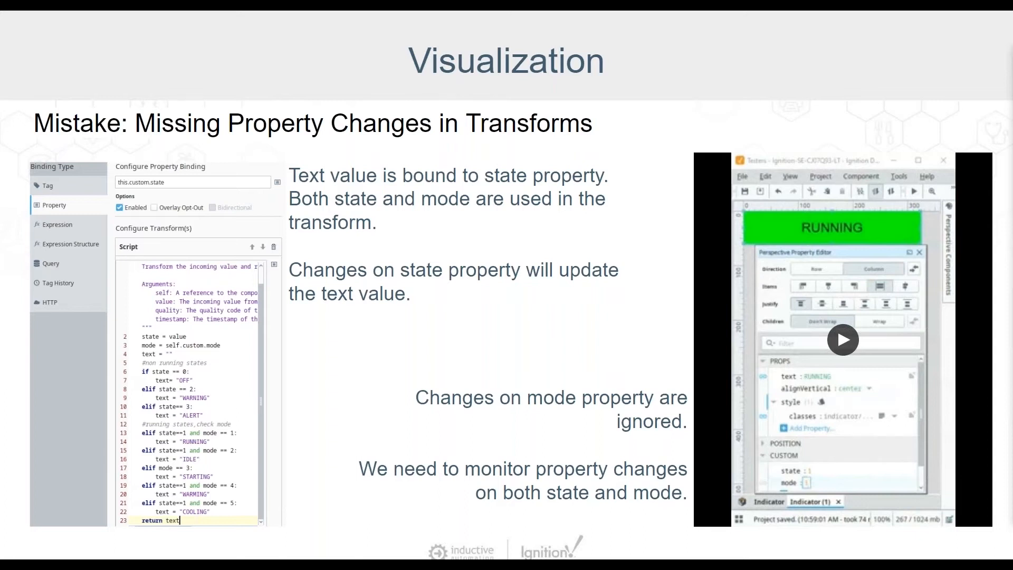
mouse_move(893, 327)
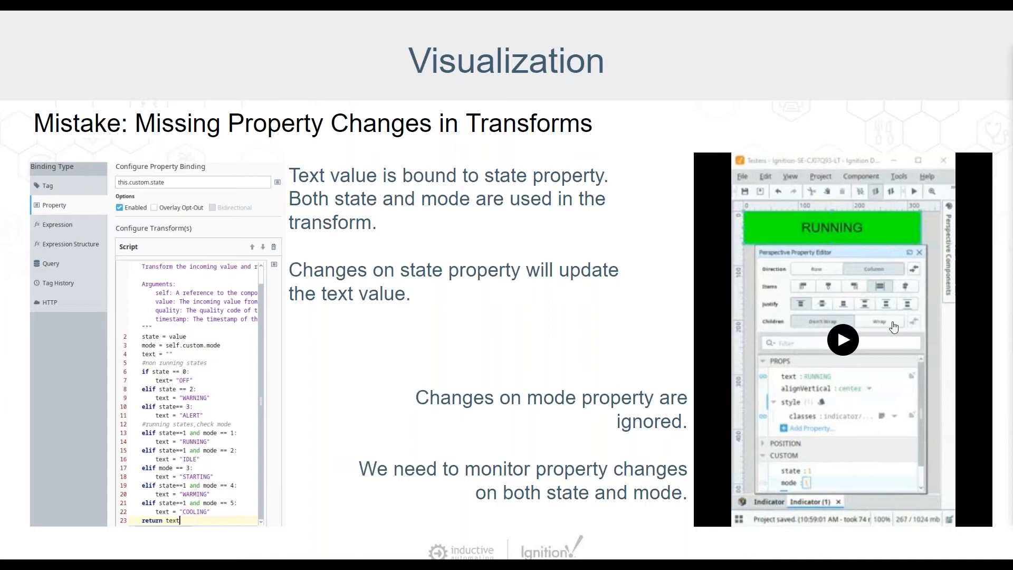
Step: Play the property-changes Designer clip, then advance to the 'Solution: Use Expression Structure' slide
left_click(843, 339)
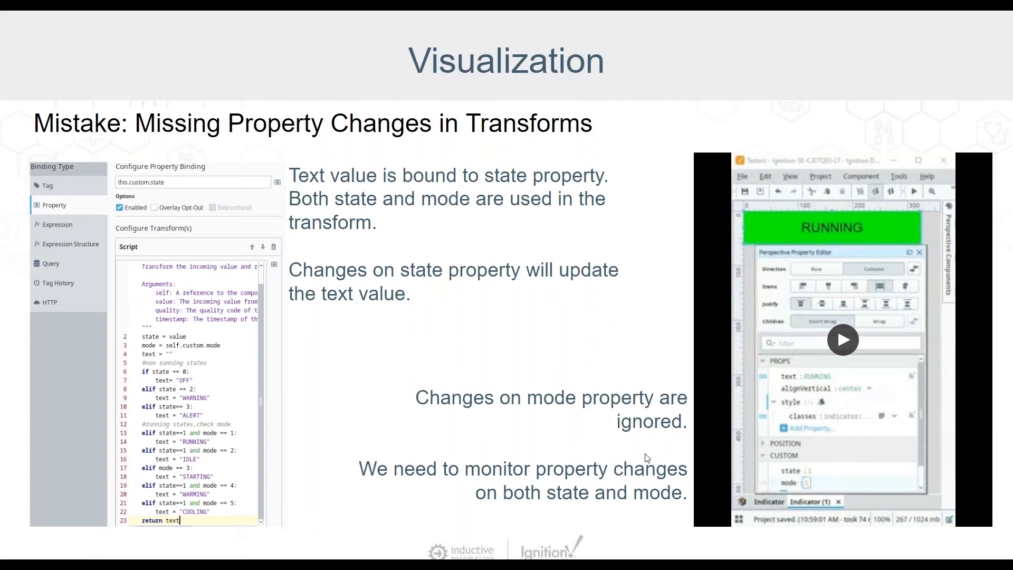
left_click(843, 340)
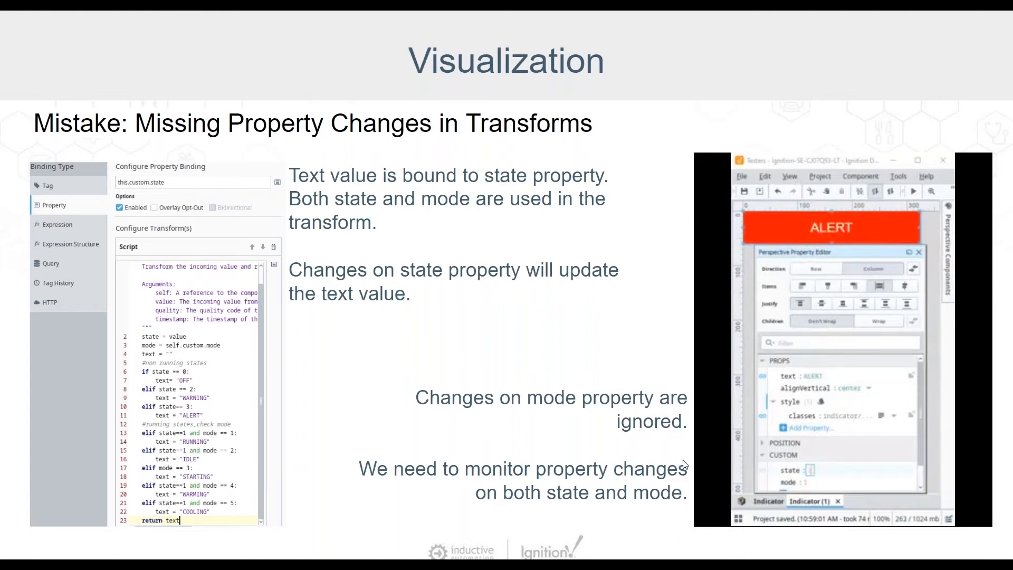
mouse_move(644, 546)
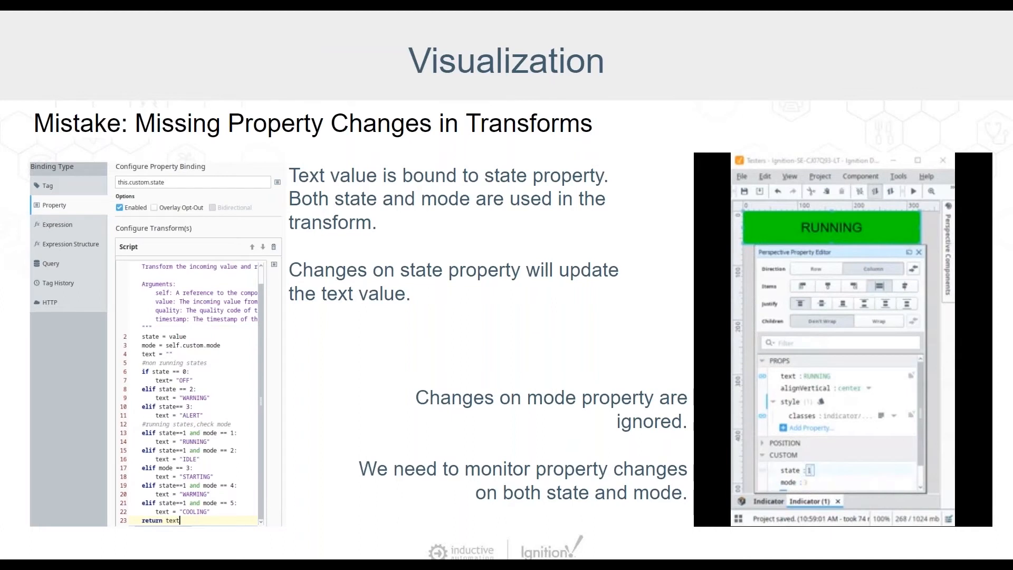
left_click(710, 515)
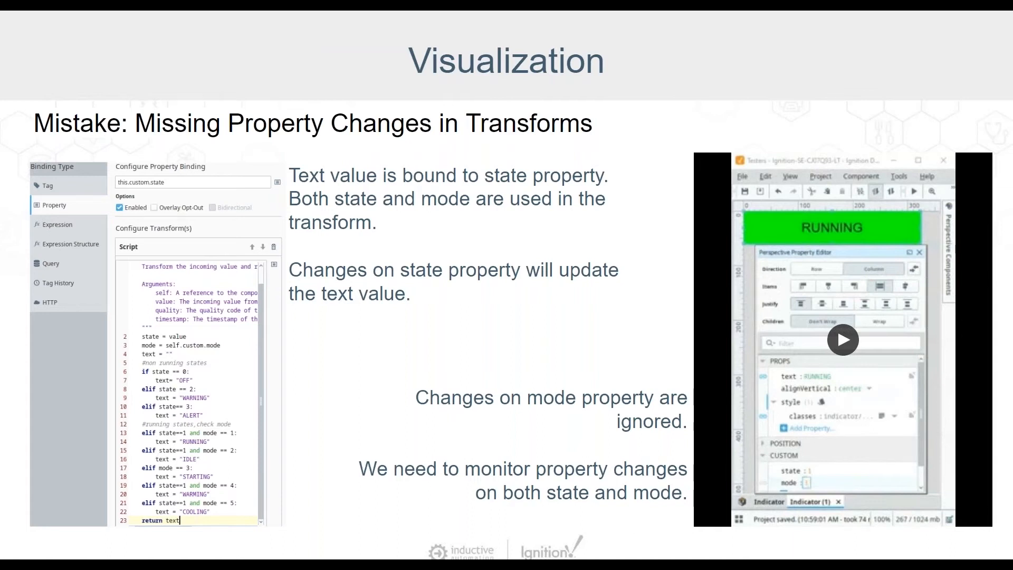
left_click(843, 339)
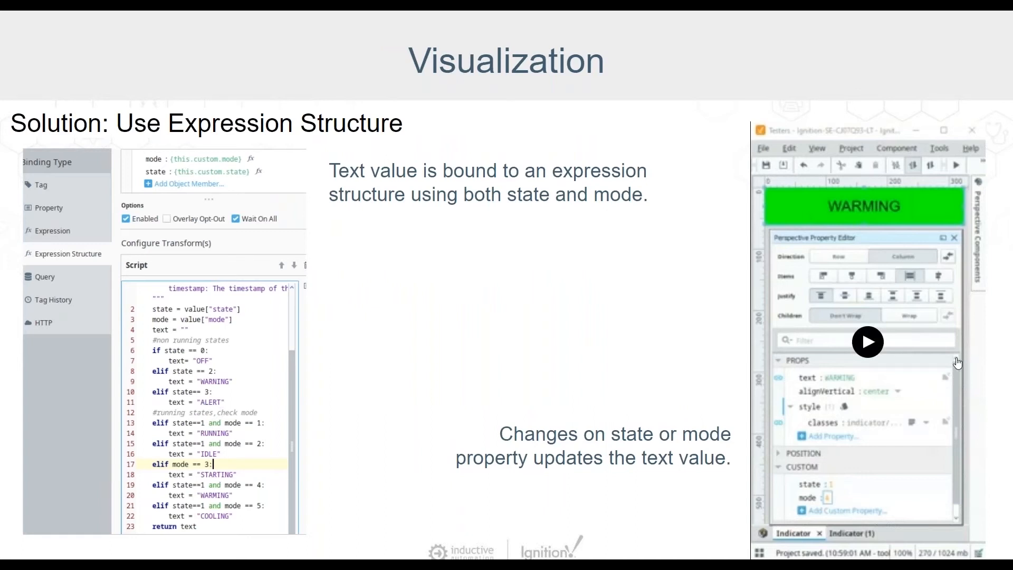
mouse_move(310, 260)
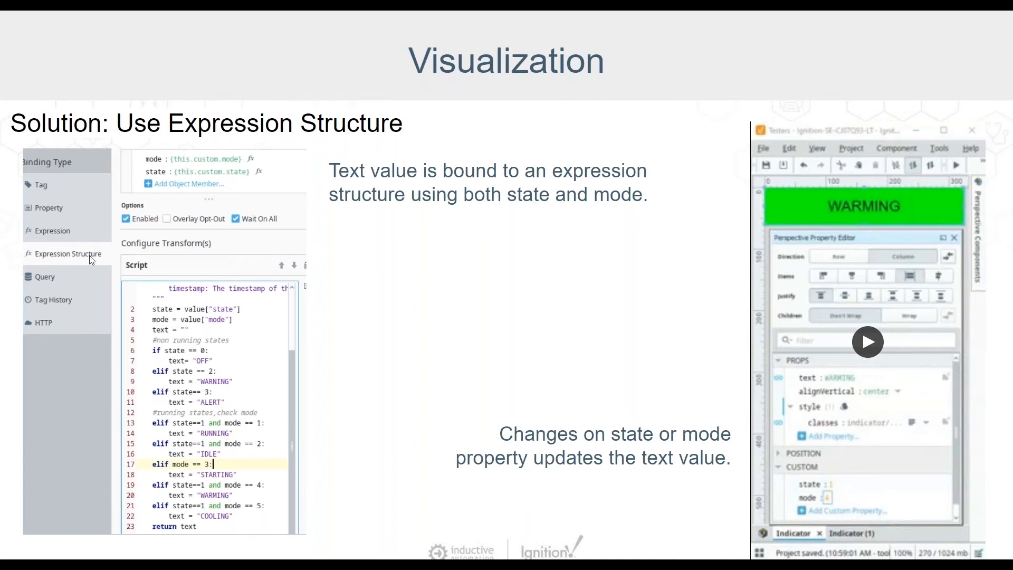
mouse_move(89, 258)
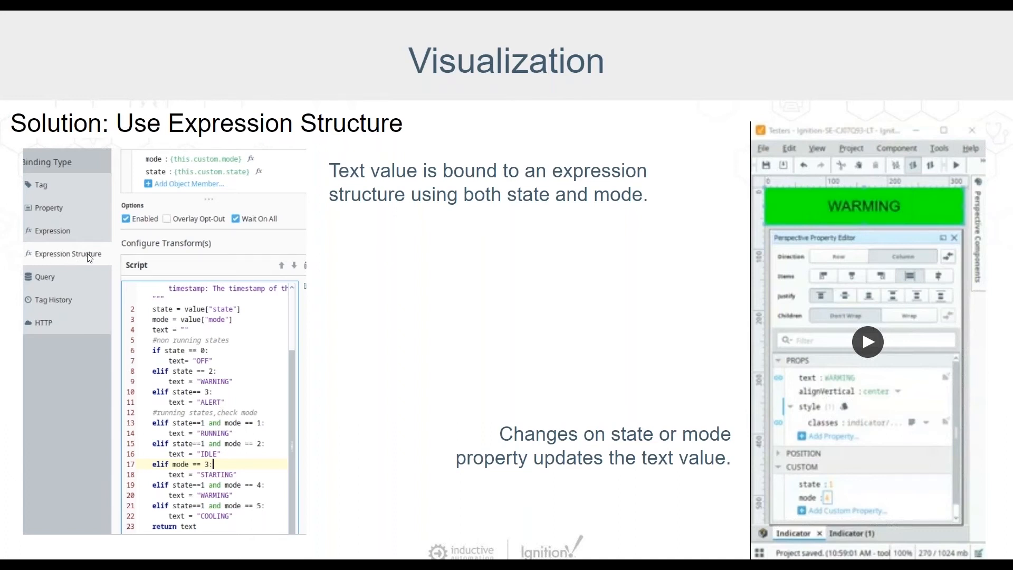
mouse_move(215, 179)
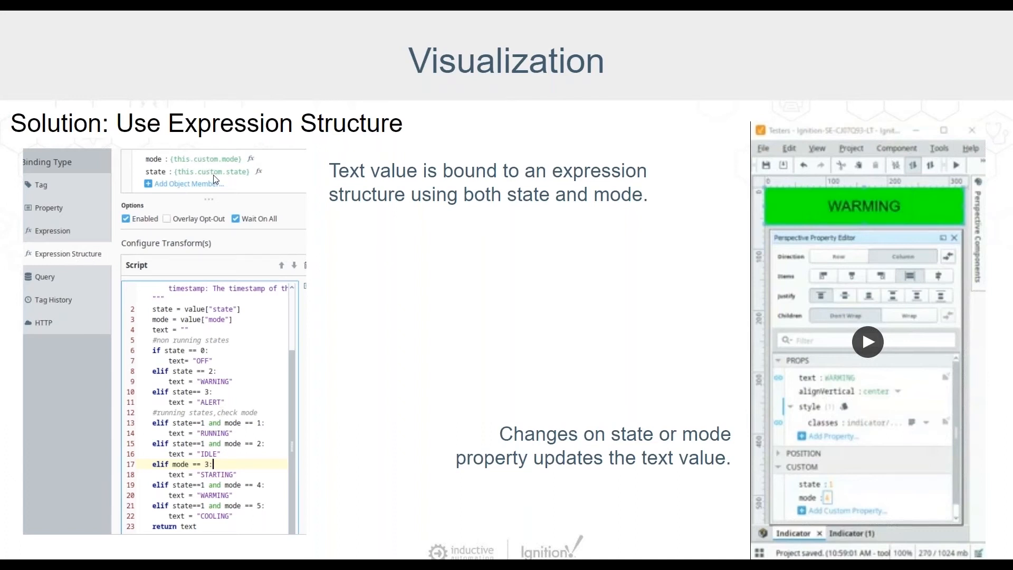
mouse_move(257, 182)
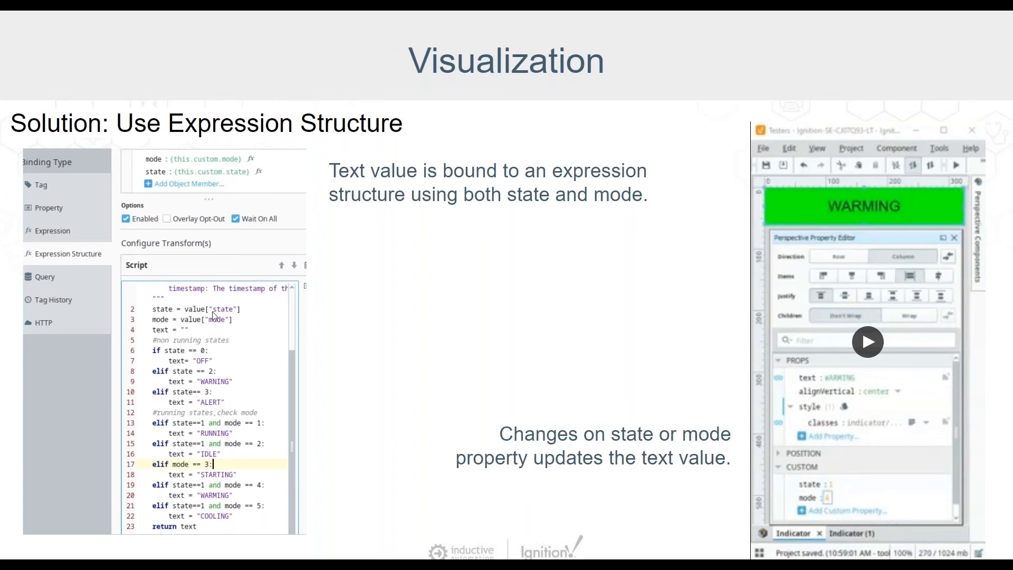
mouse_move(237, 352)
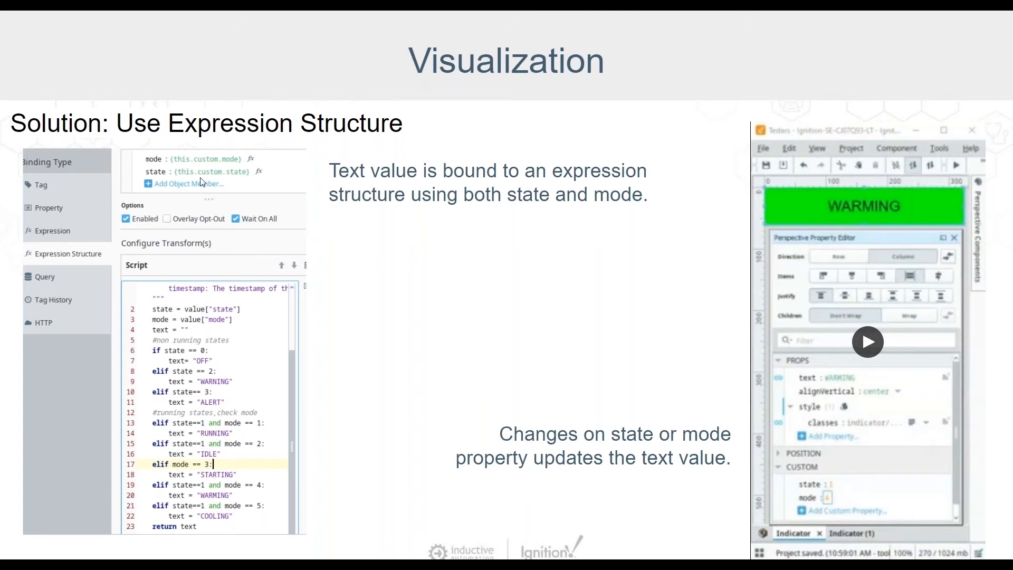
mouse_move(645, 190)
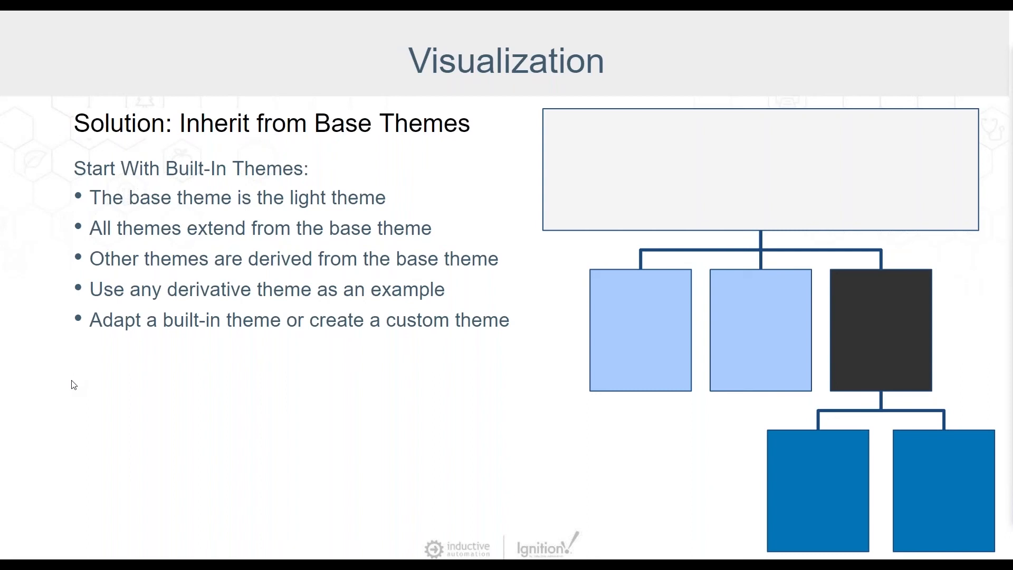
mouse_move(612, 310)
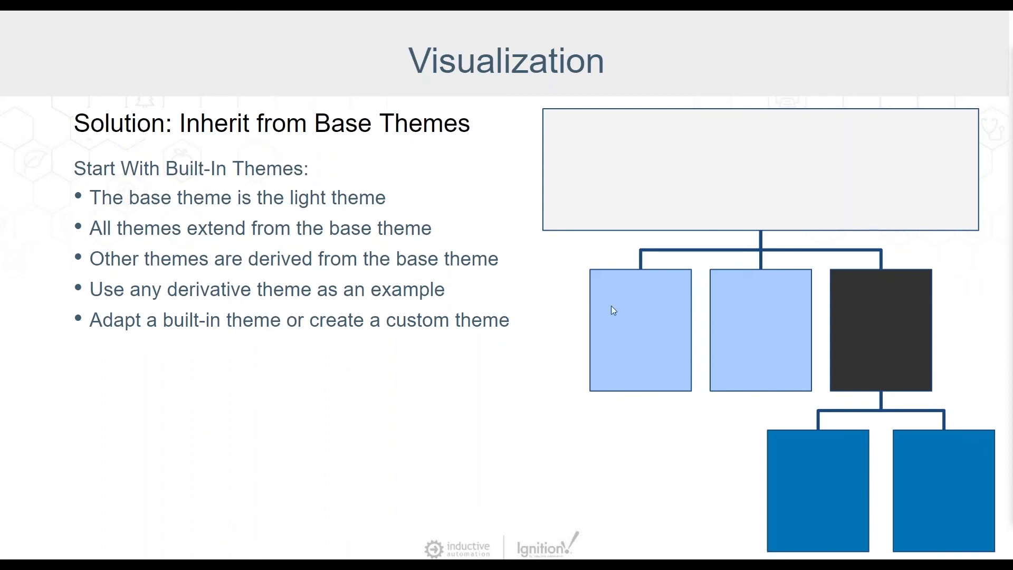